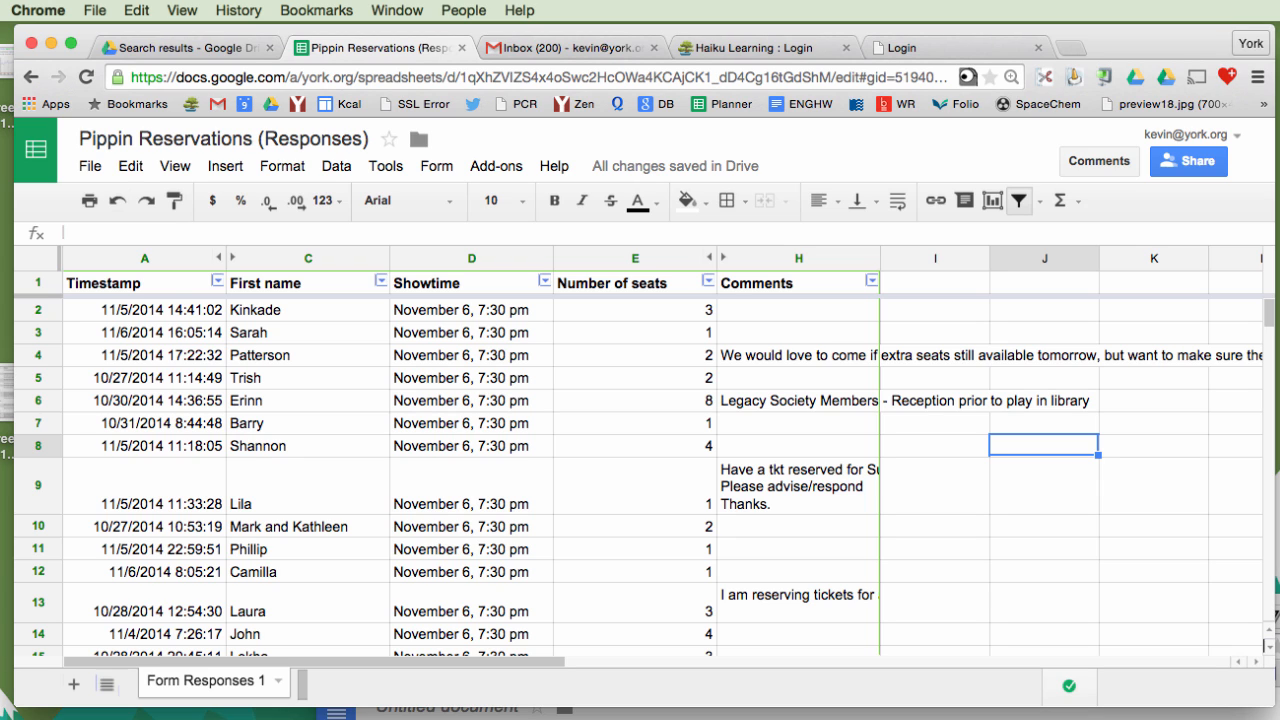
mouse_move(904, 568)
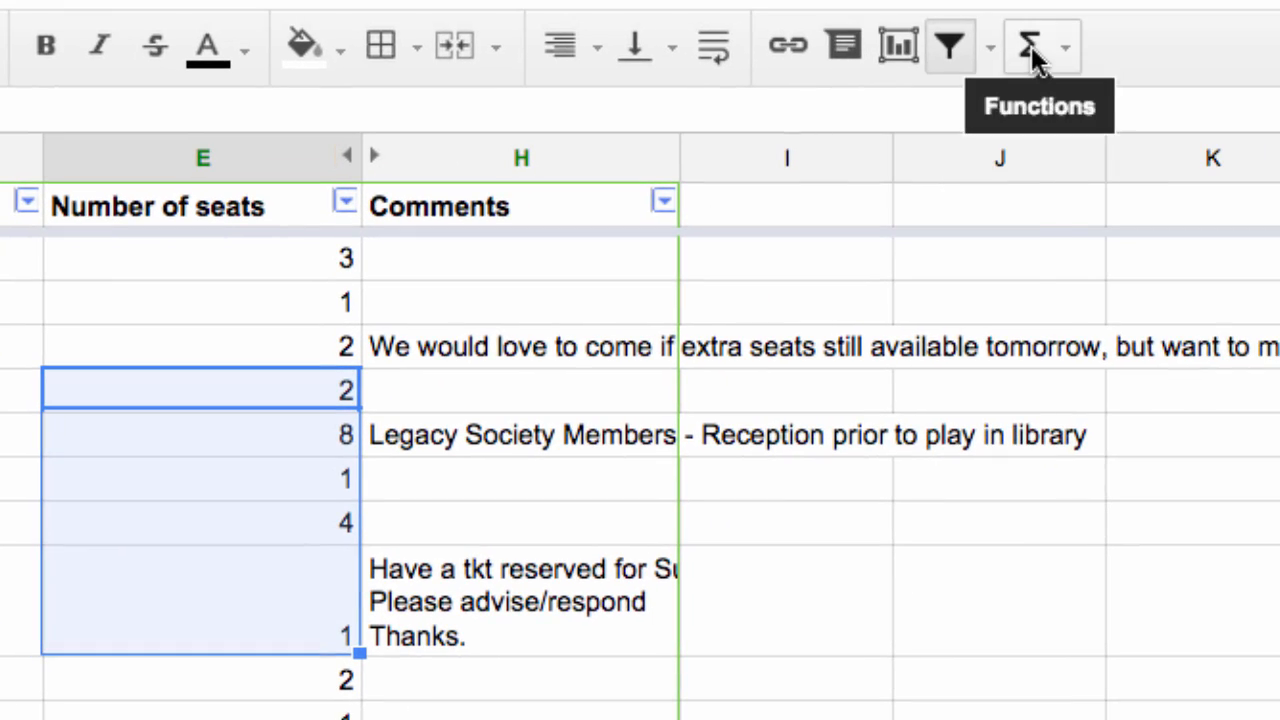
Step: Select a range of reservation cells and the seat-count cell showing 4
left_click(1026, 42)
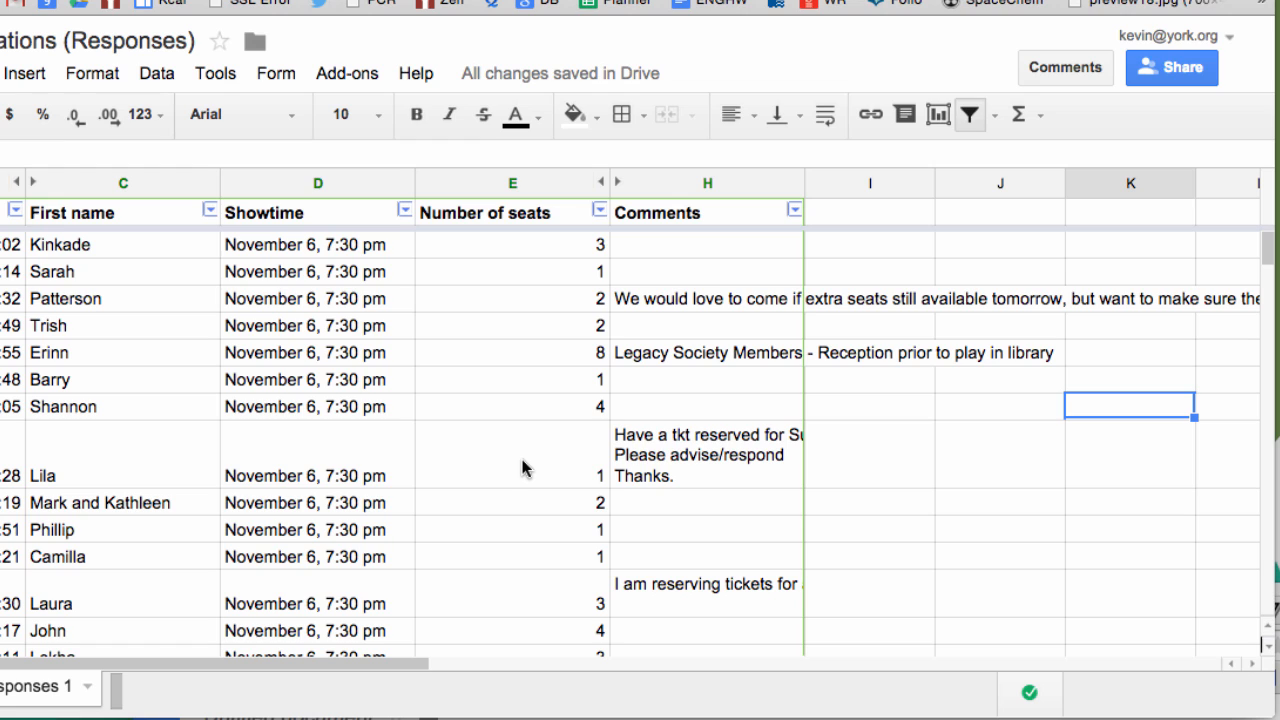
left_click_drag(512, 298, 512, 476)
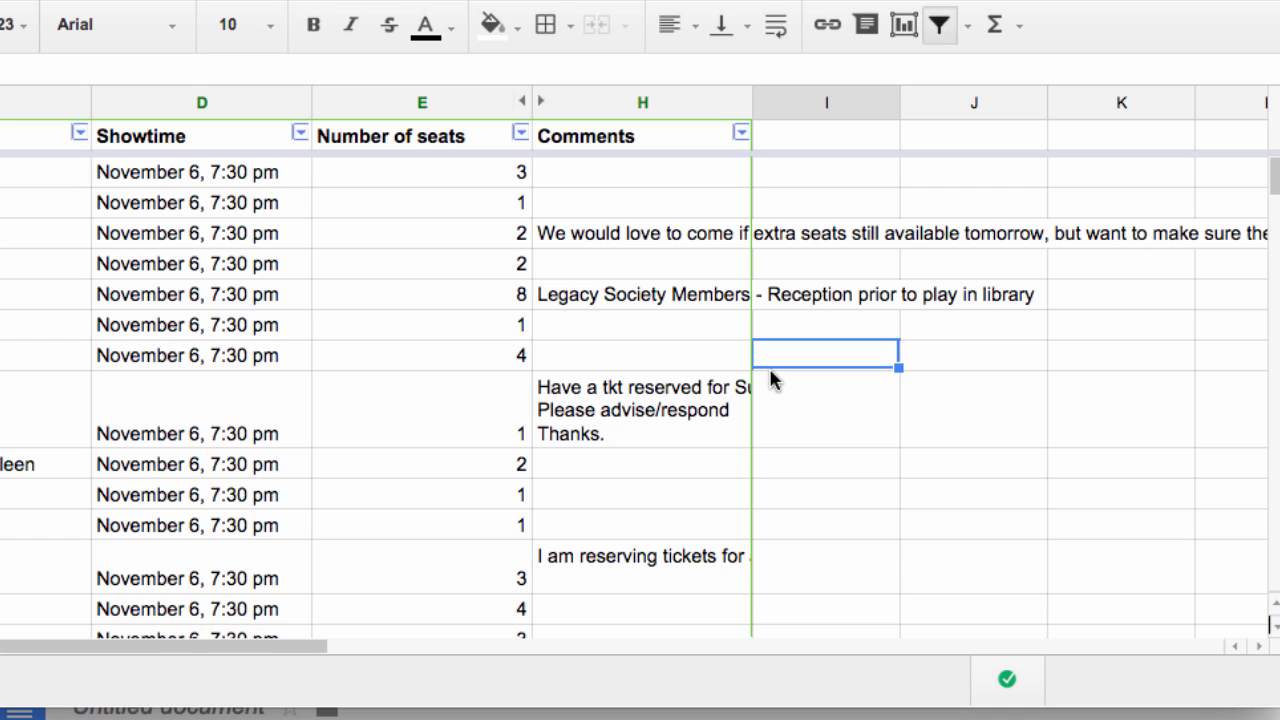
mouse_move(432, 104)
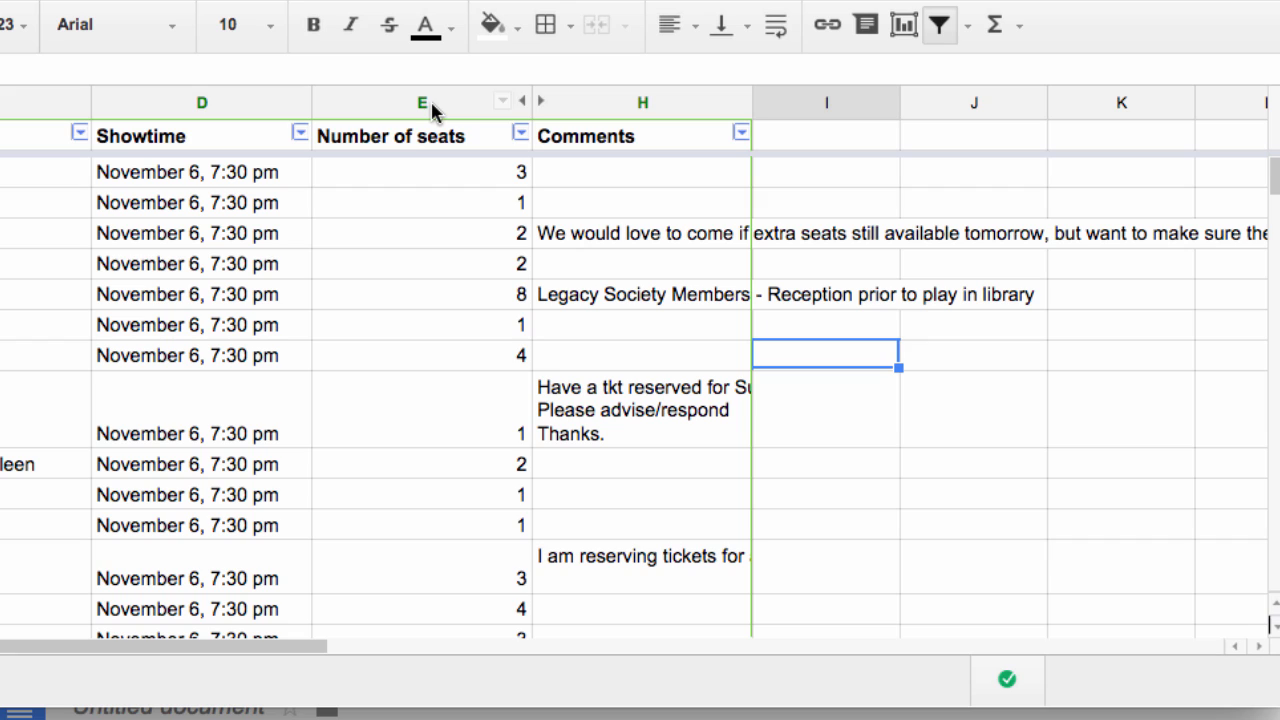
left_click(416, 102)
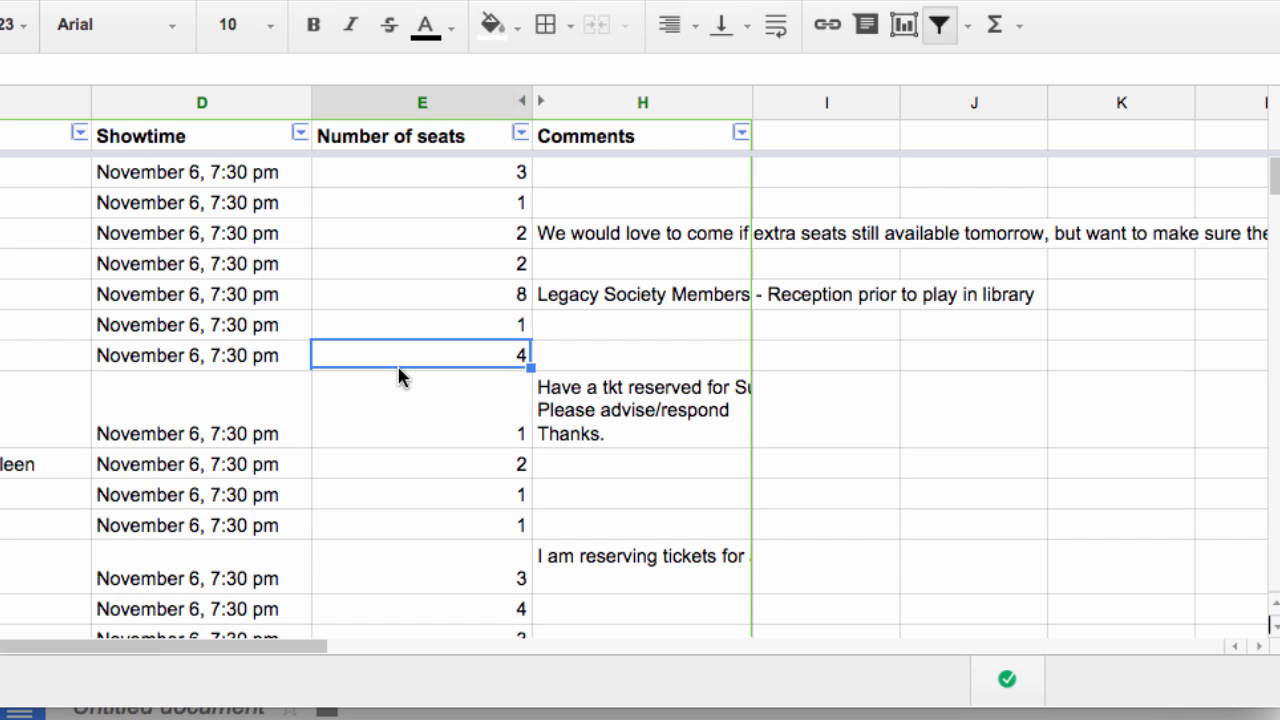
mouse_move(412, 390)
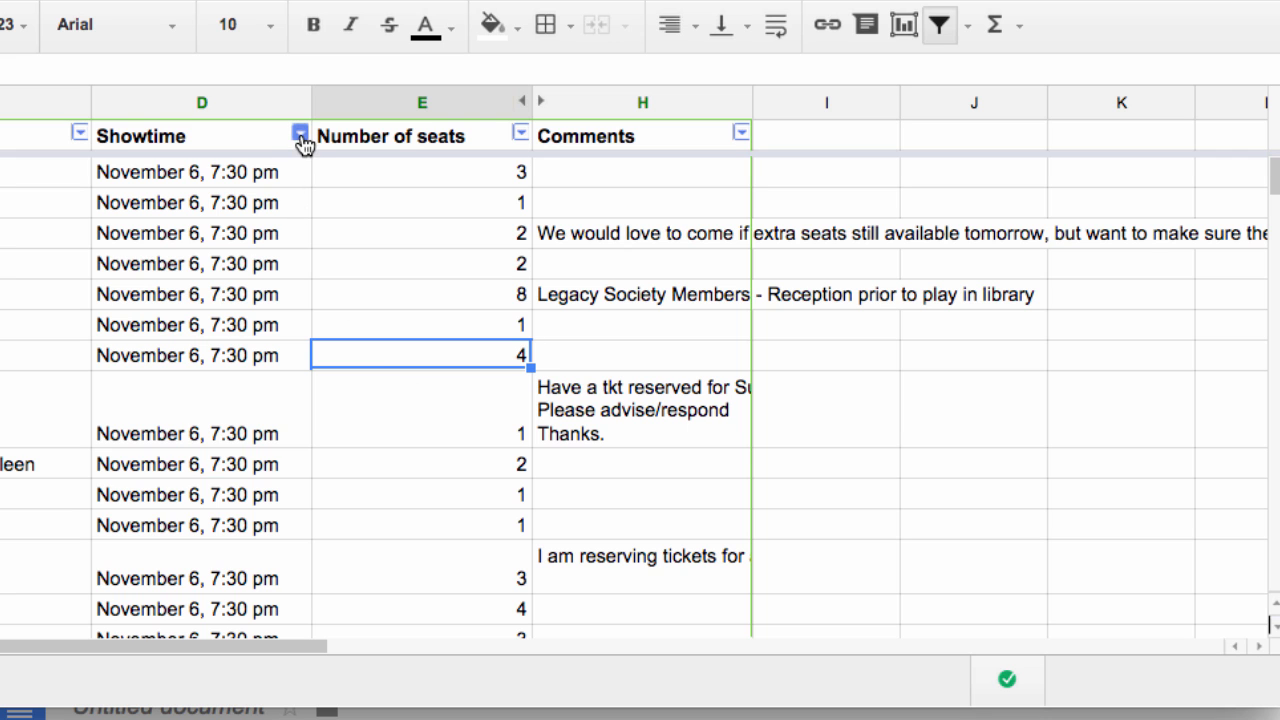
Step: Filter the Showtime column to show only November 6, 7:30 pm rows
left_click(300, 130)
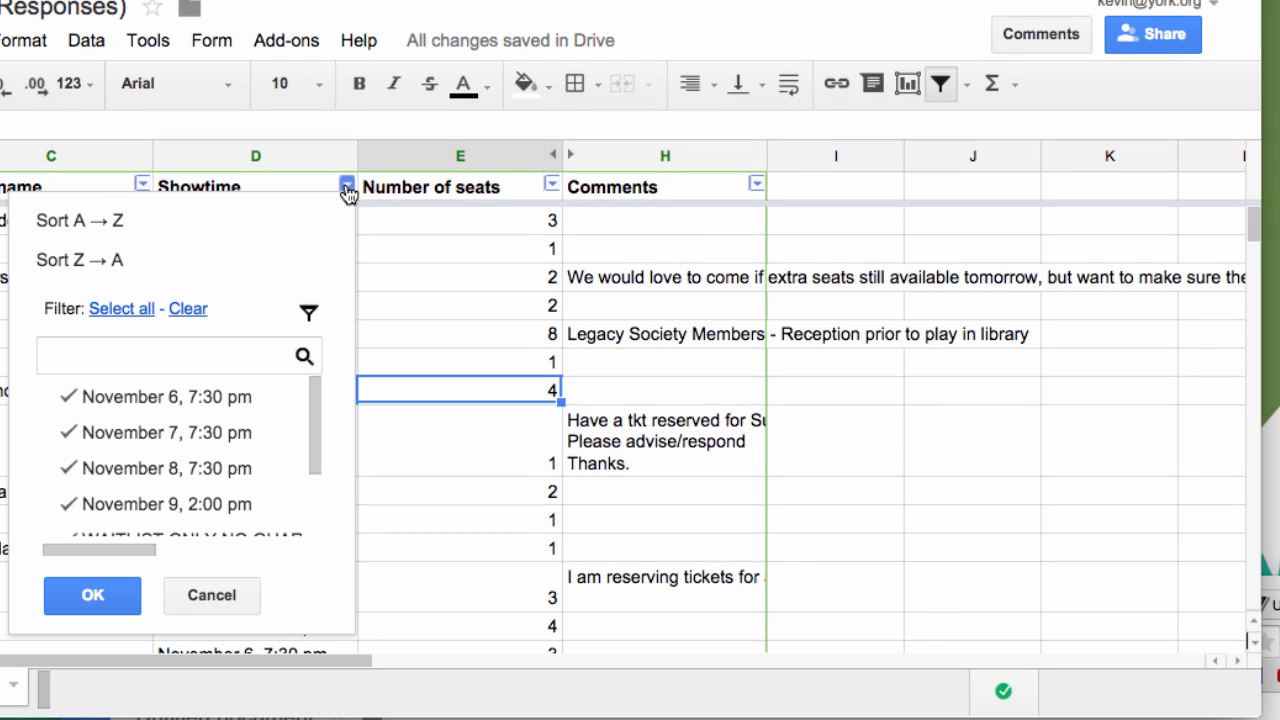
left_click(188, 308)
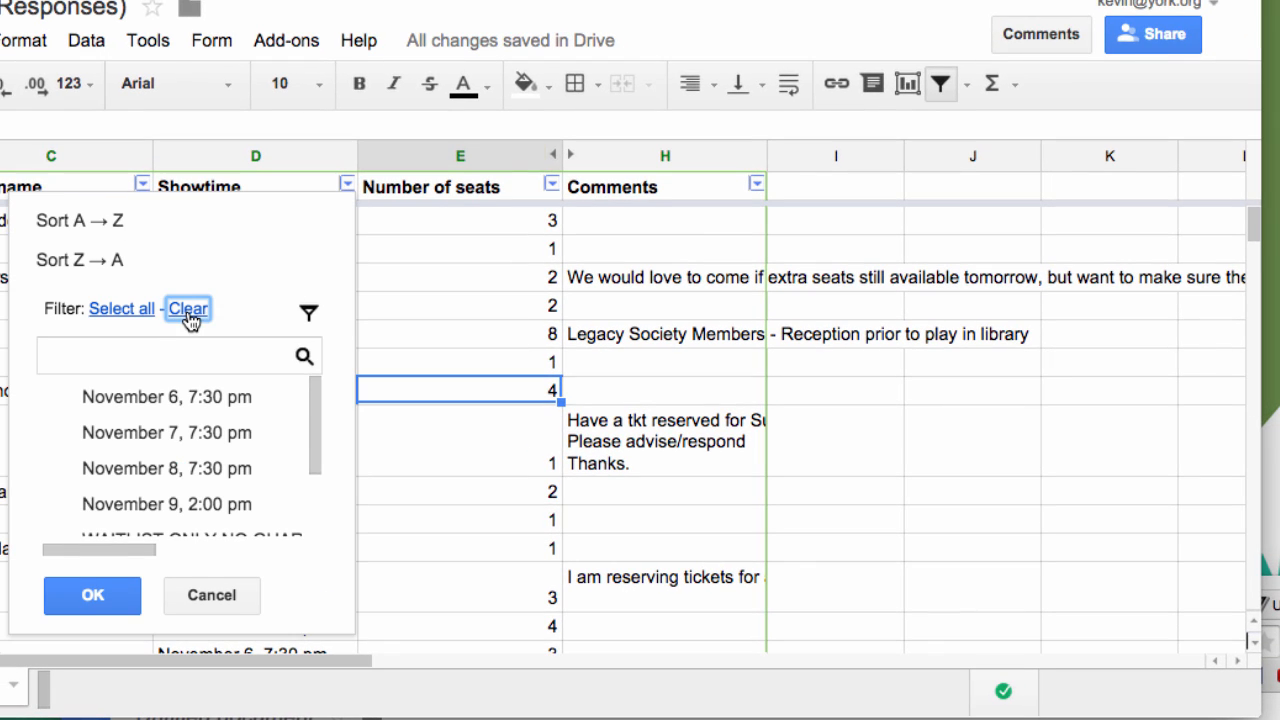
left_click(188, 308)
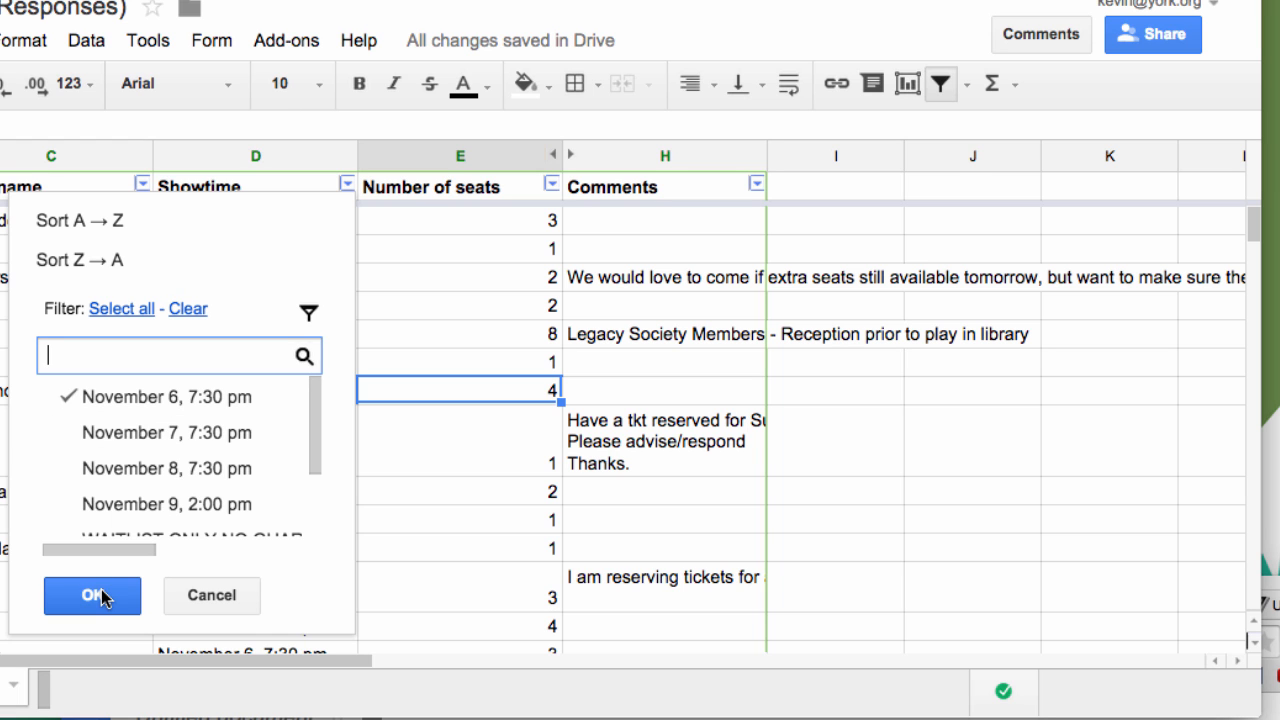
left_click(92, 596)
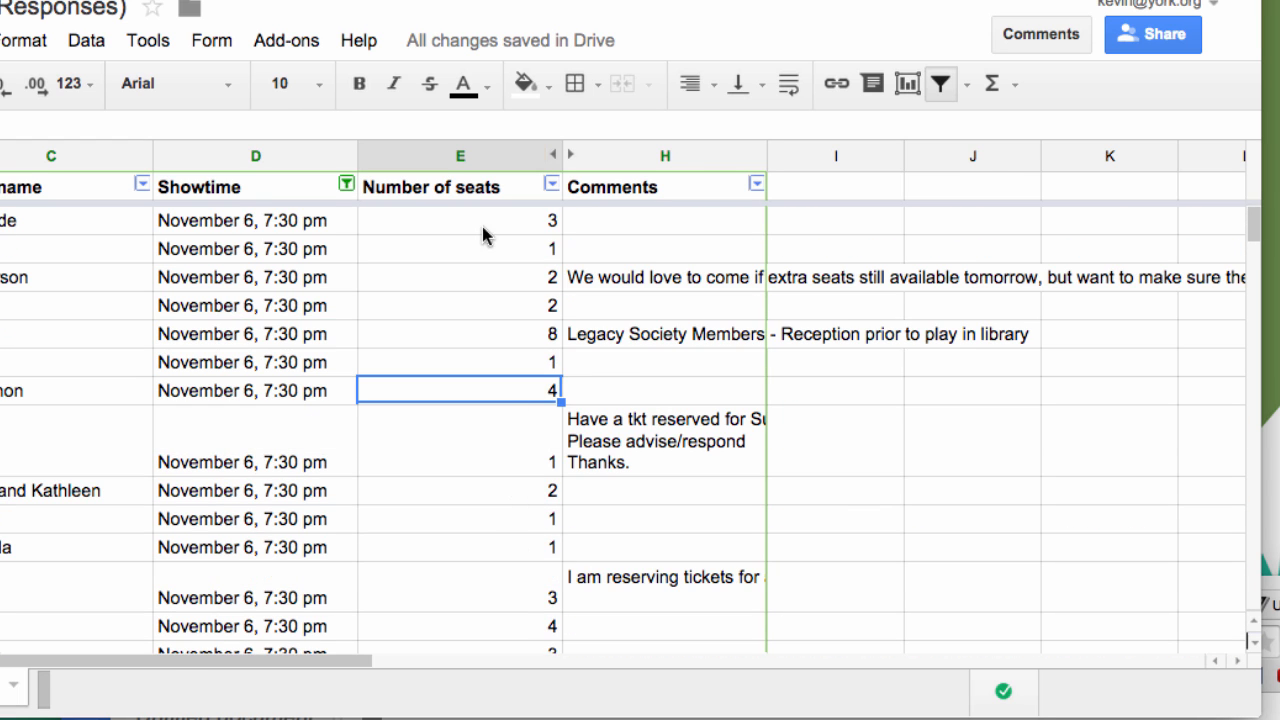
Step: Select the Number of seats column to read its total of 122 in the status bar
left_click(460, 156)
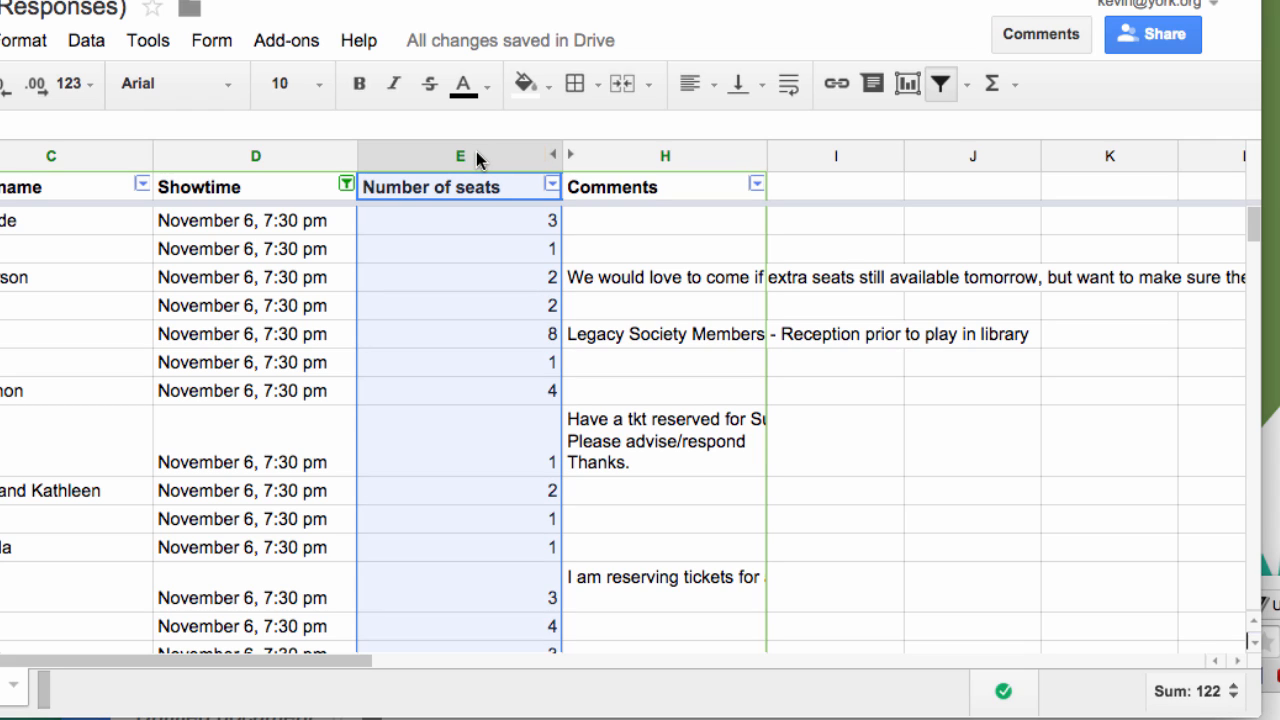
mouse_move(1210, 700)
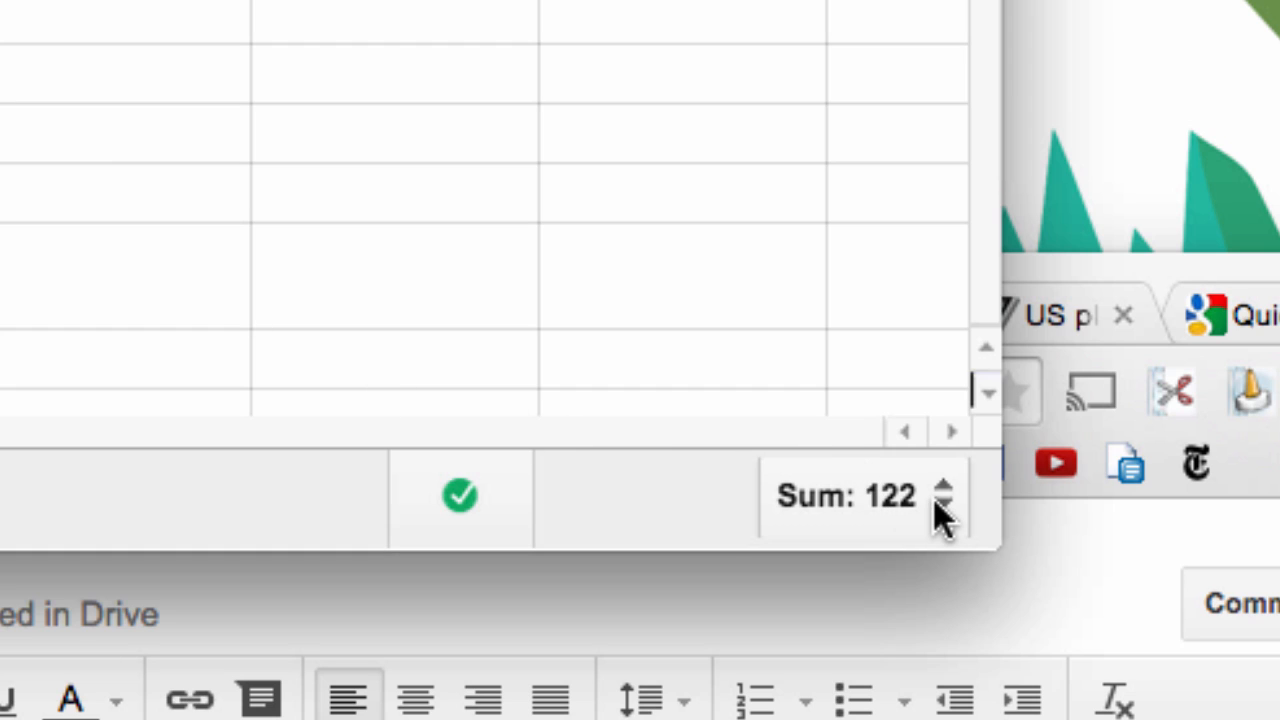
Step: Show the quick-sum menu with average ~2.39, min 1, max 8, count 52, numeric count 51
left_click(860, 496)
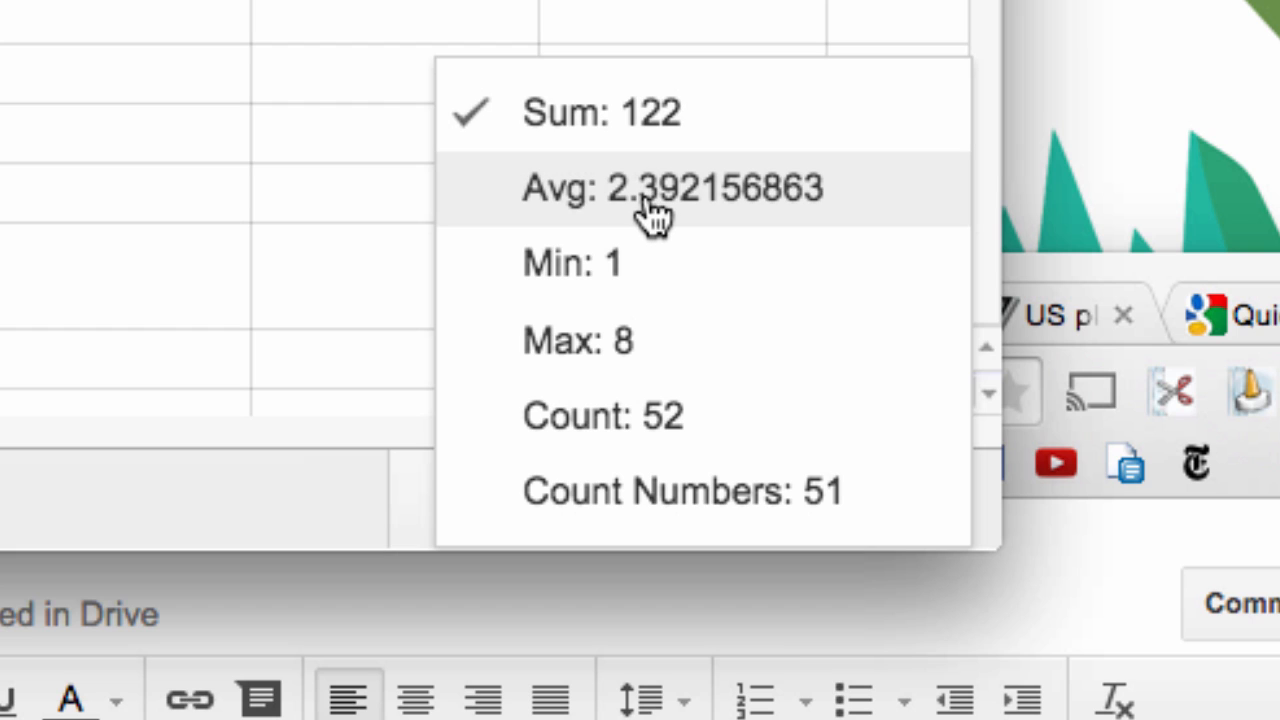
mouse_move(730, 216)
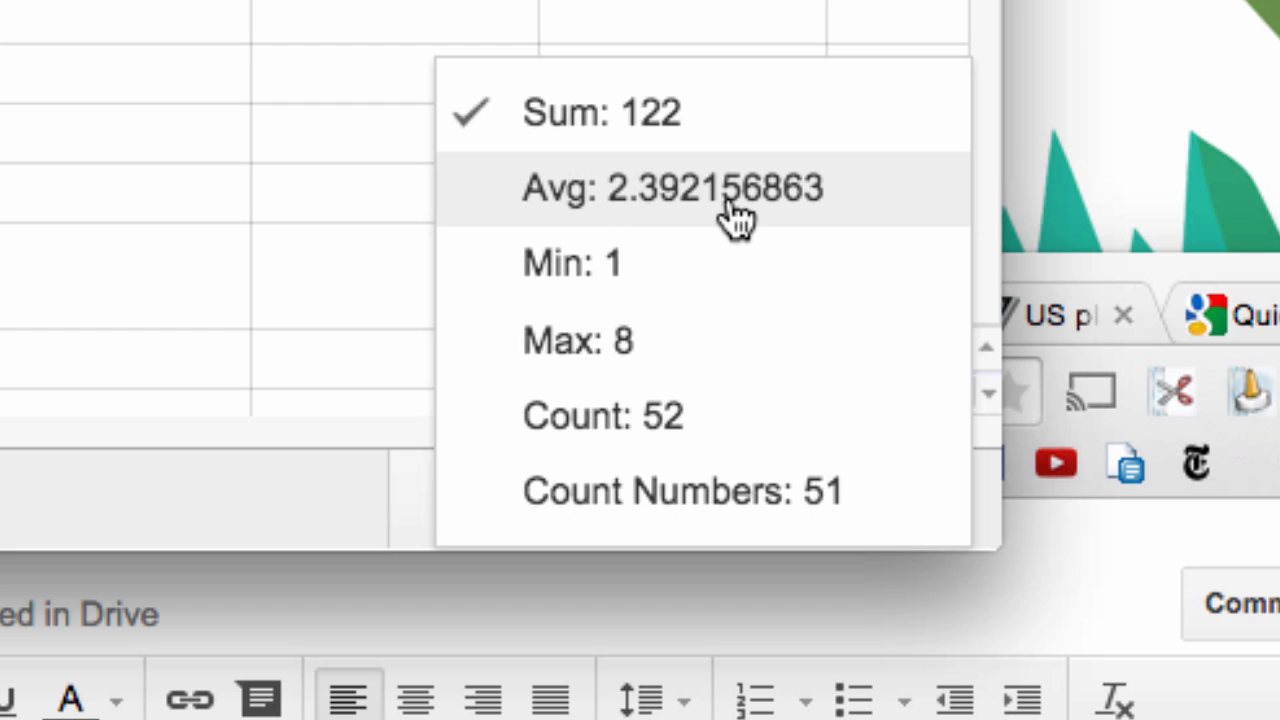
mouse_move(730, 304)
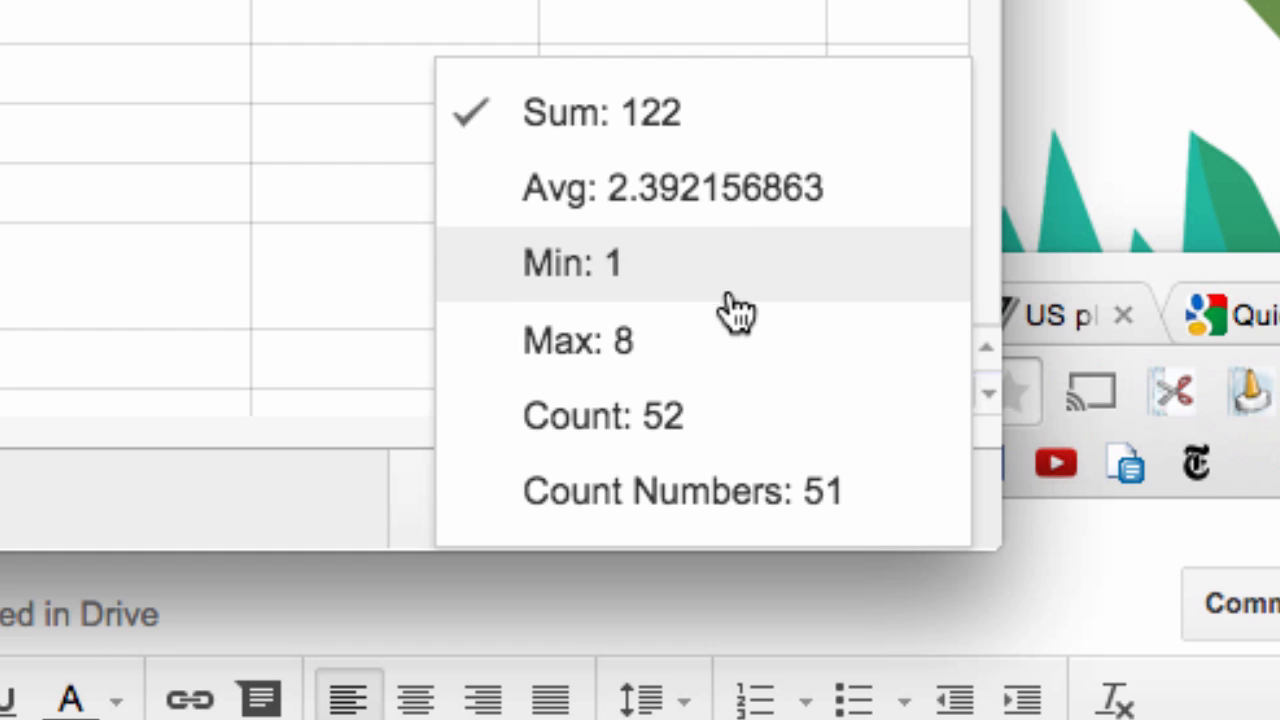
mouse_move(716, 384)
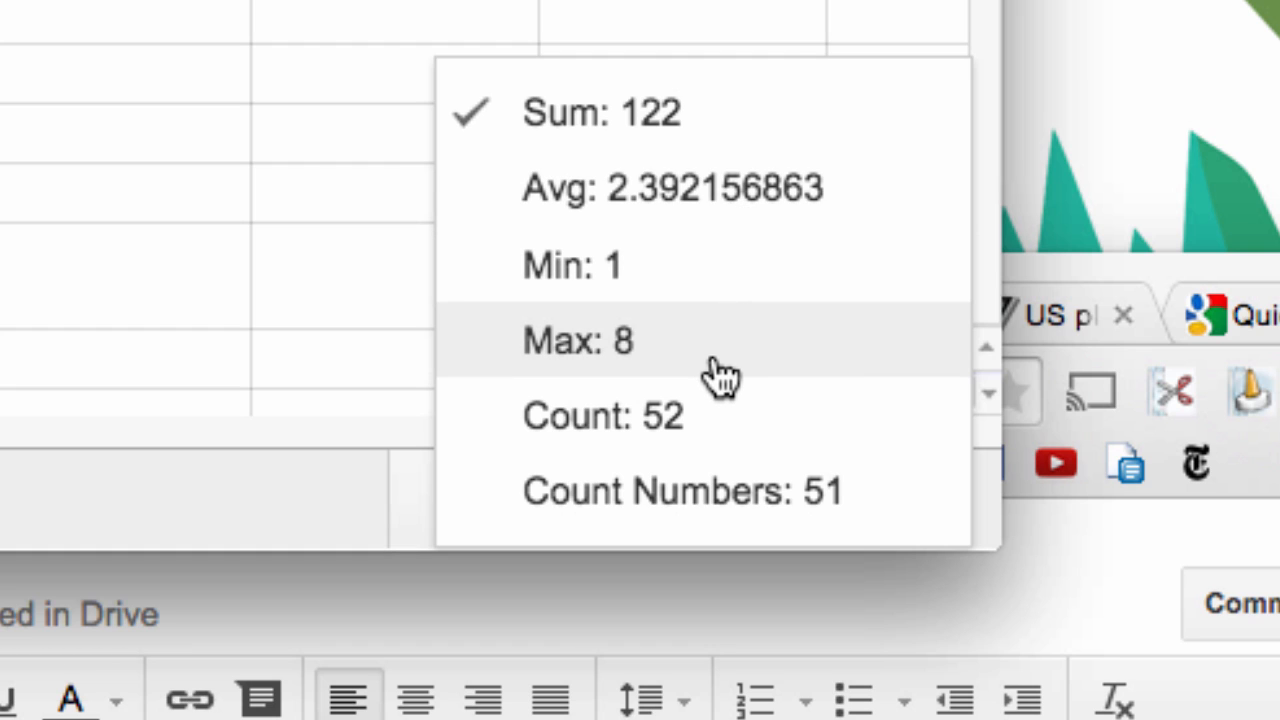
mouse_move(716, 444)
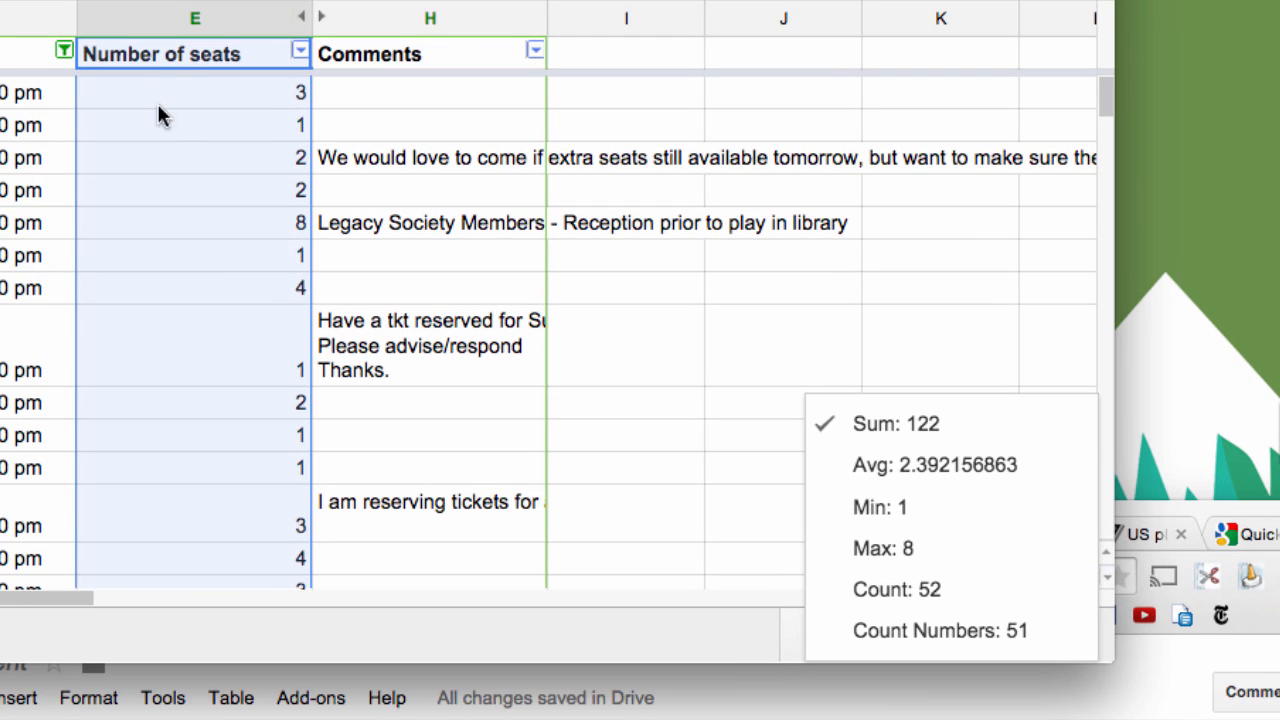
mouse_move(390, 464)
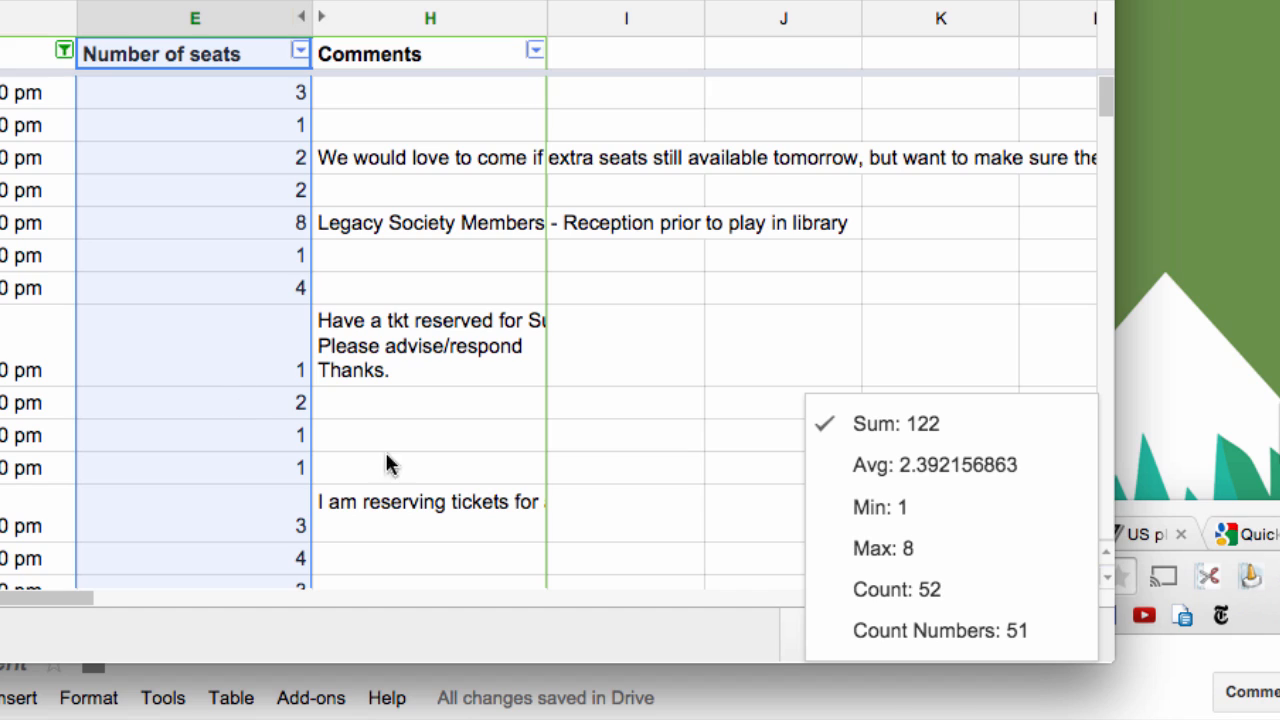
mouse_move(916, 624)
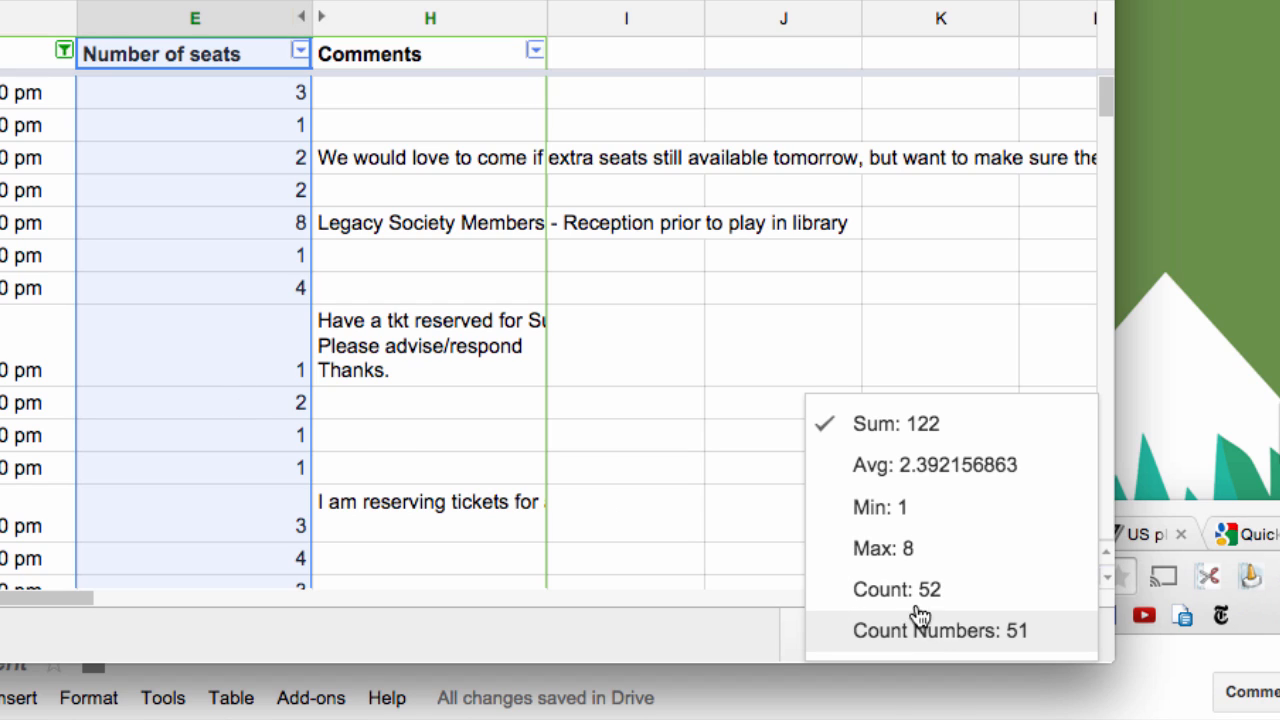
mouse_move(952, 640)
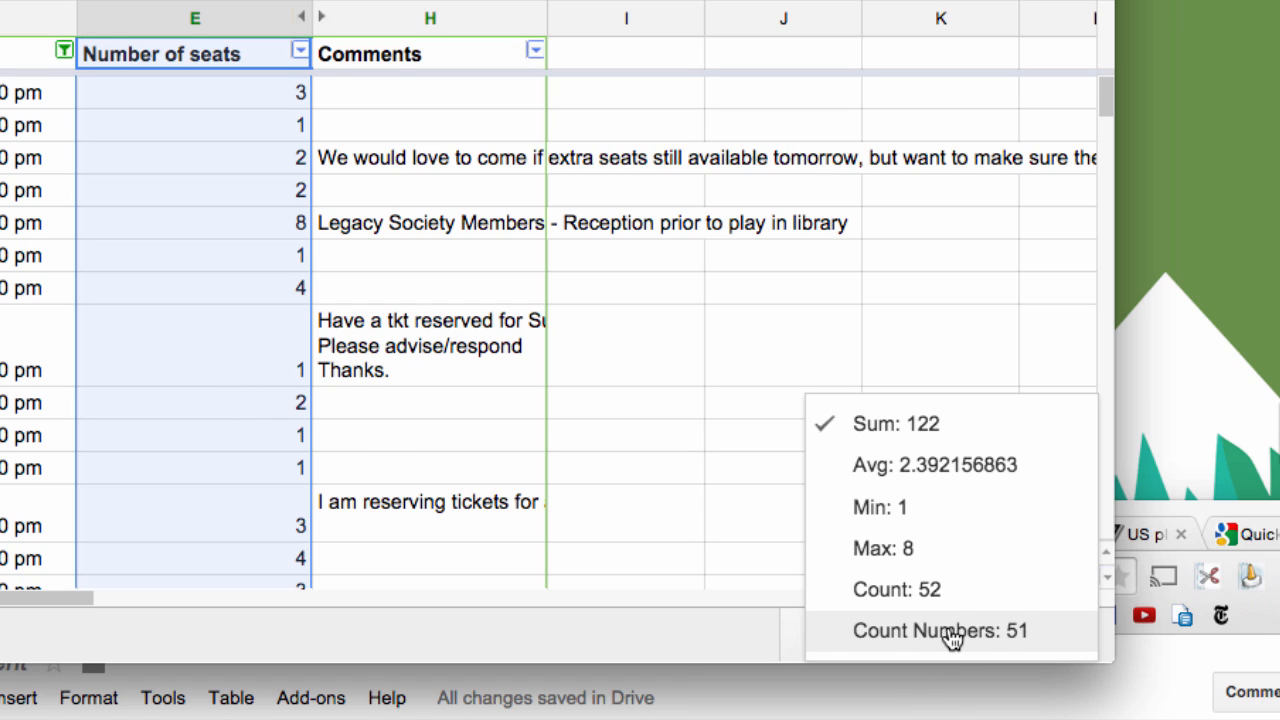
mouse_move(1044, 640)
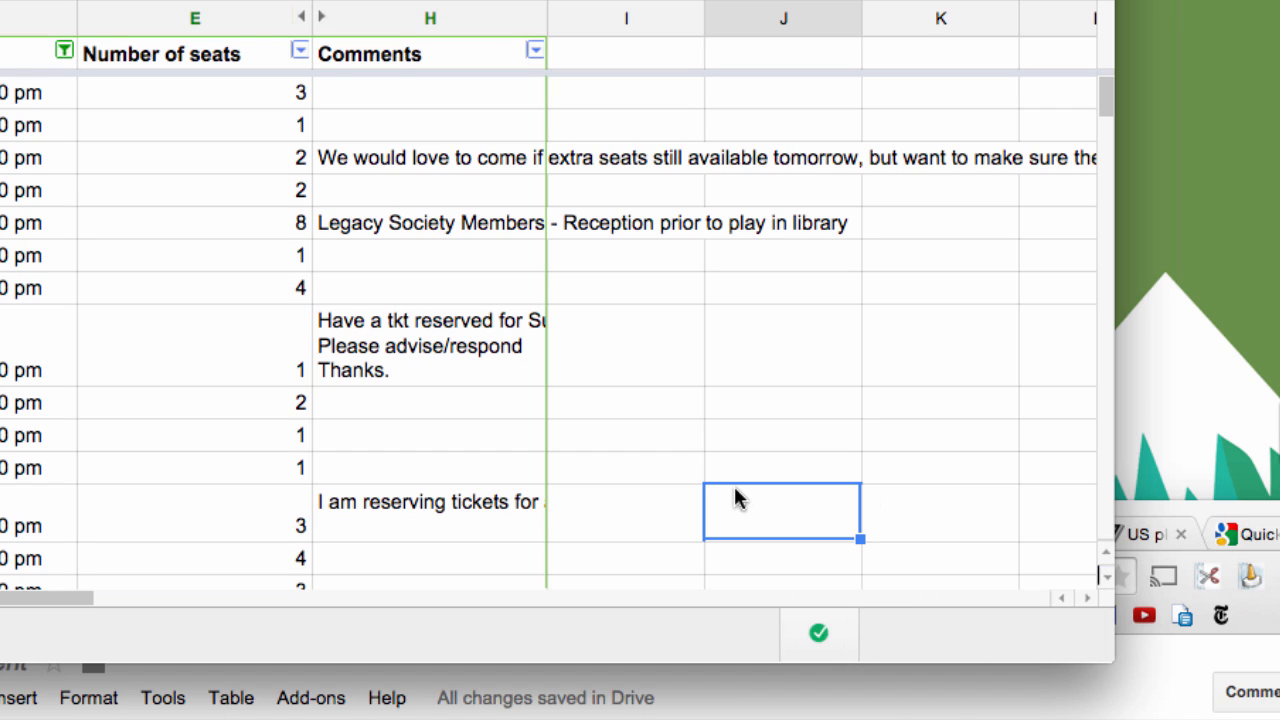
mouse_move(212, 164)
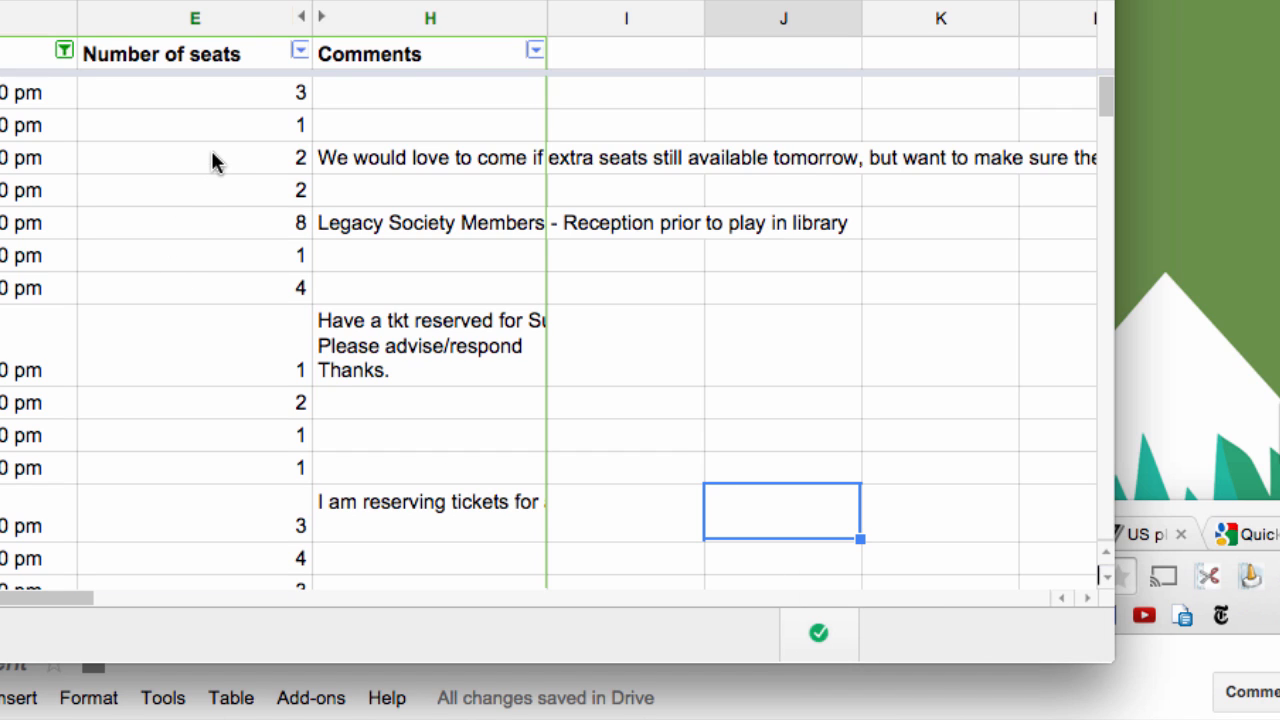
Step: Enter the value 3 in the empty column I cell beside the ticket comment
left_click(628, 344)
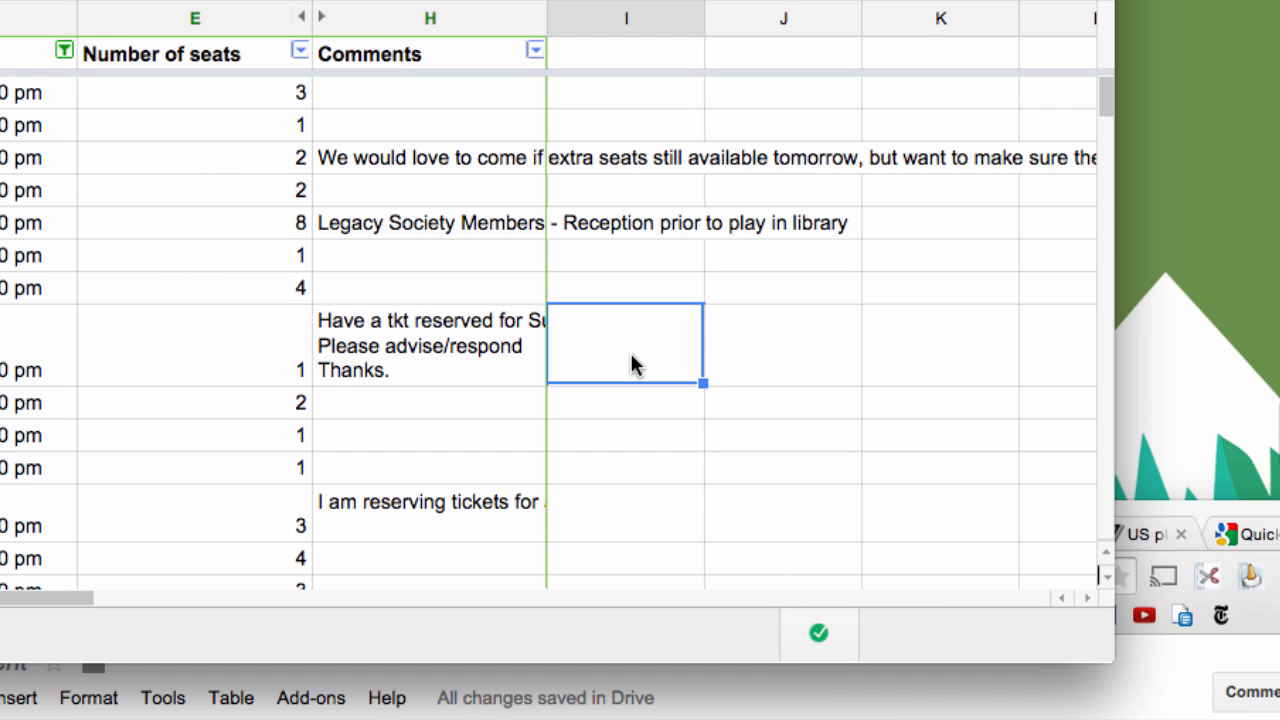
type("3")
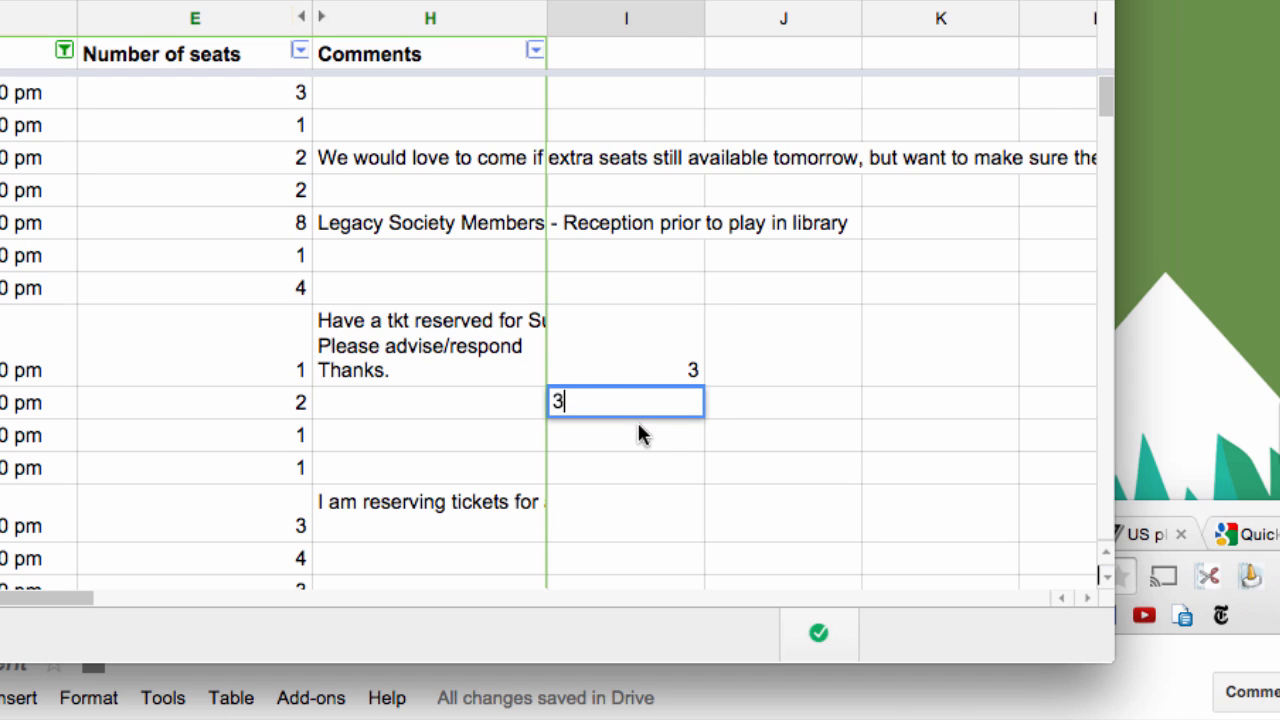
key("Enter")
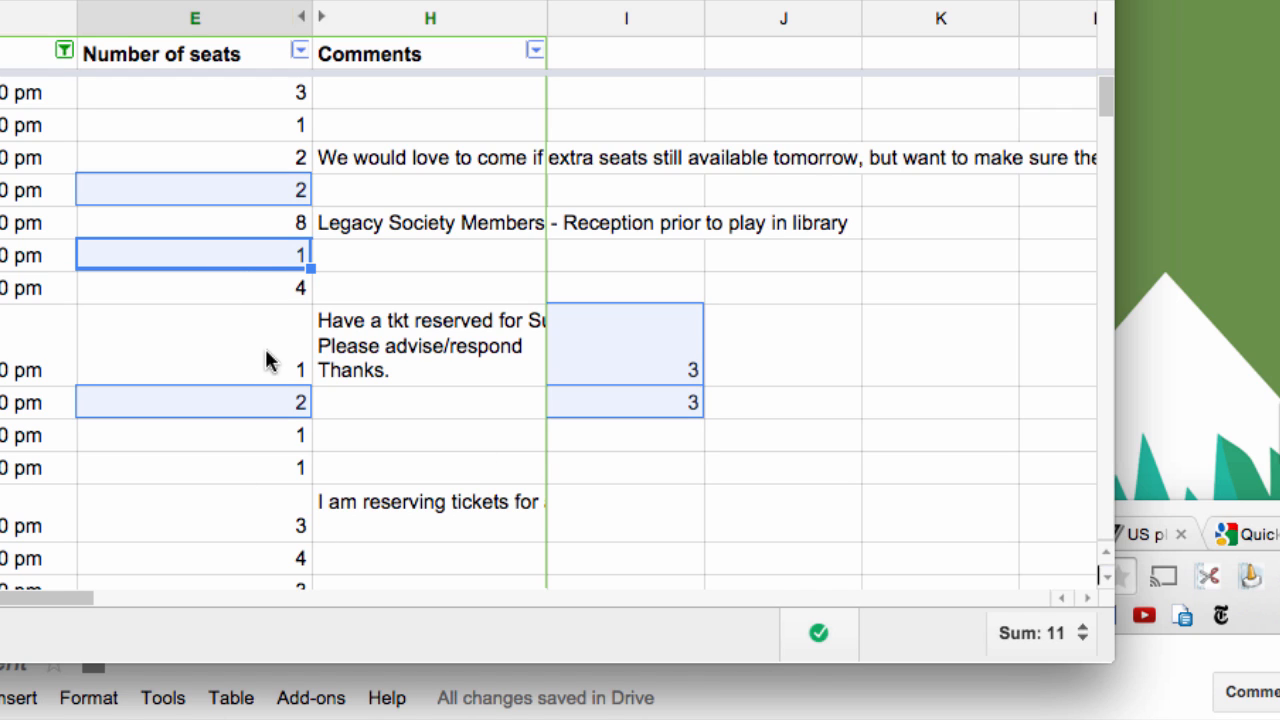
mouse_move(1080, 660)
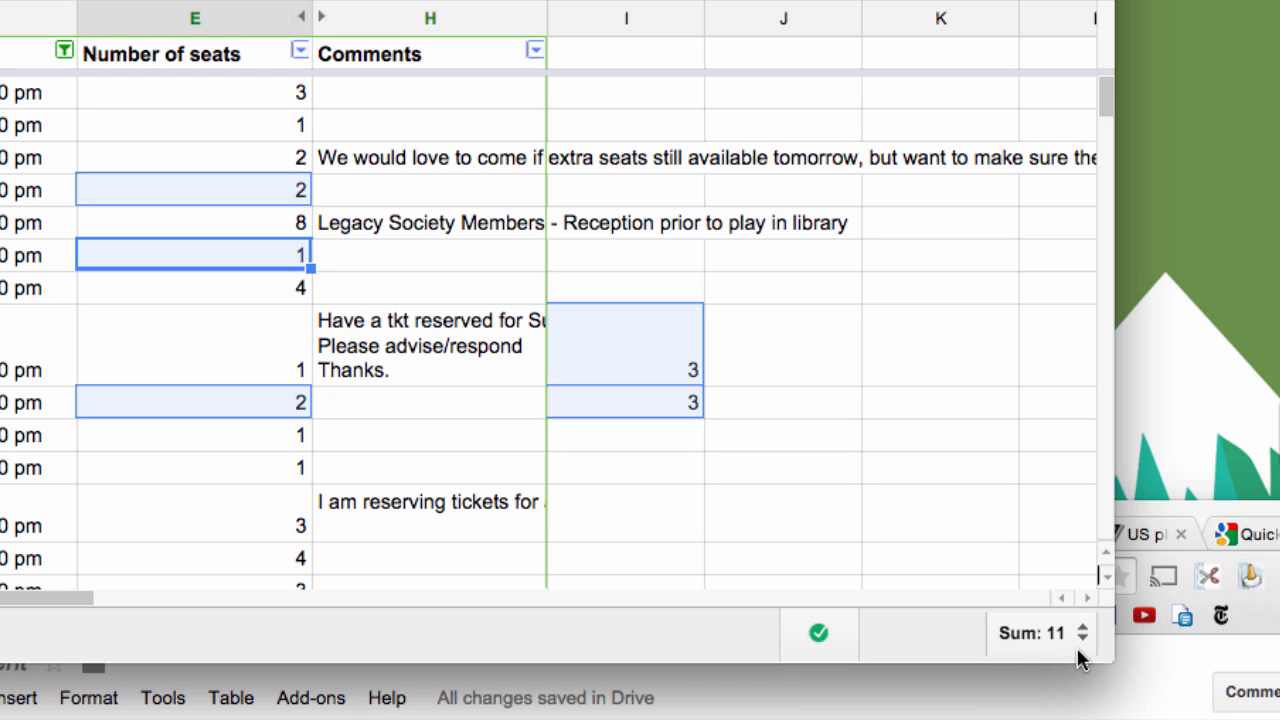